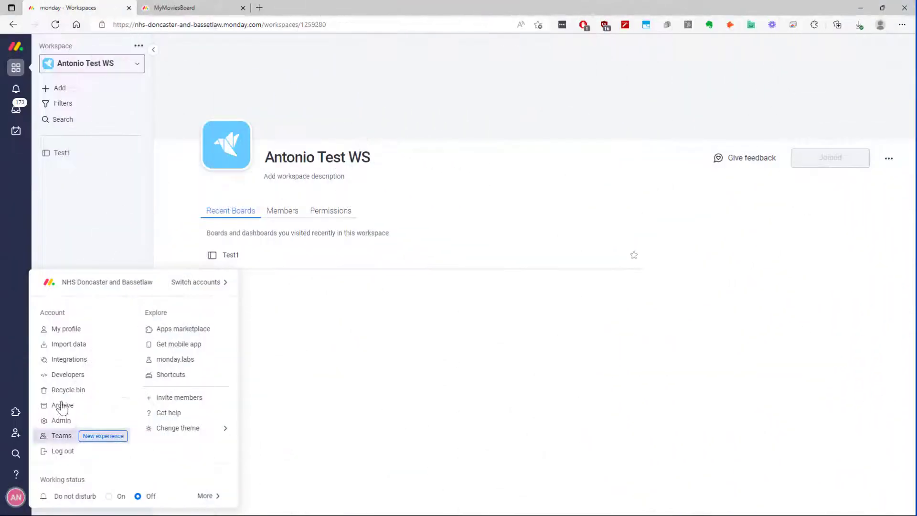
- View monday.com's Import data sources, then return to the Excel movies workbook
click(68, 343)
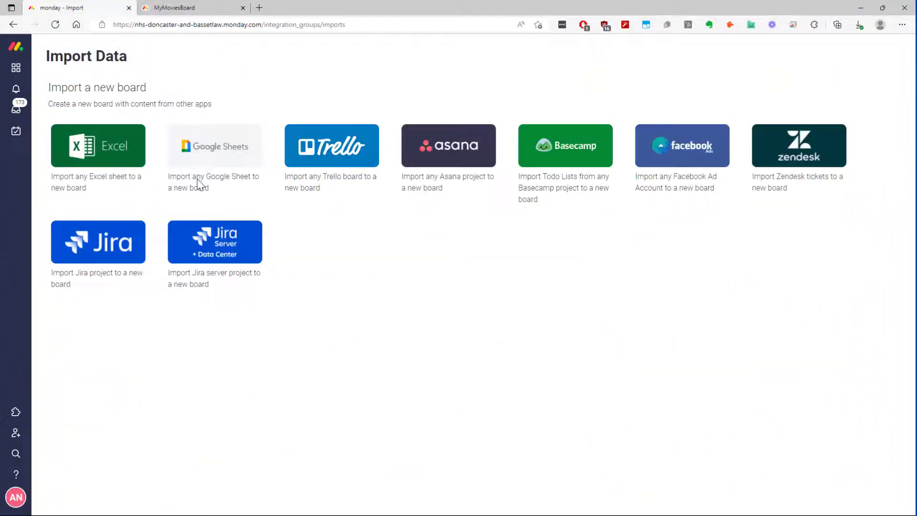
click(97, 145)
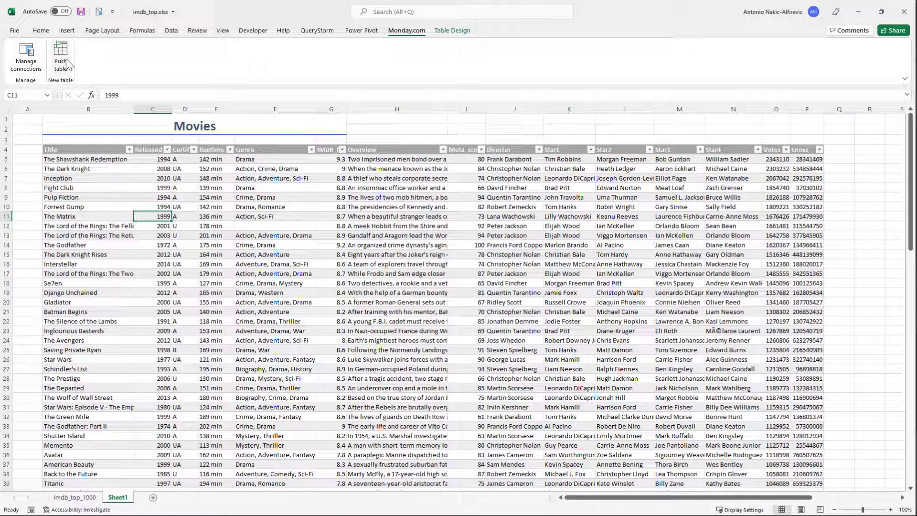
- Attempt a push, rename the Title header to _name after the error, and push again
click(60, 56)
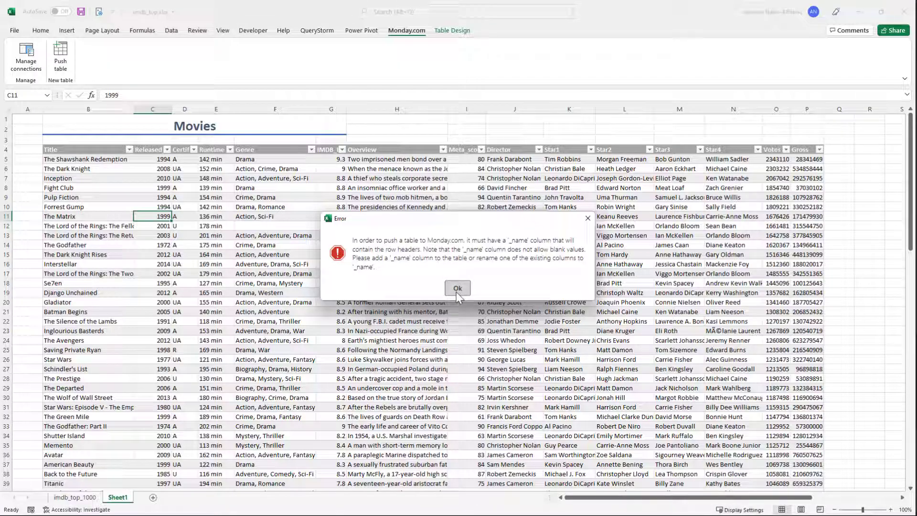
click(457, 287)
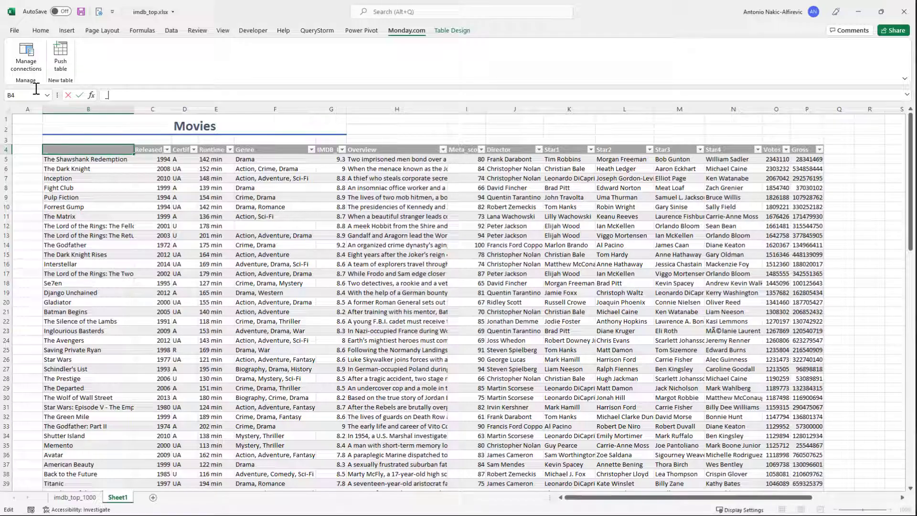
click(88, 158)
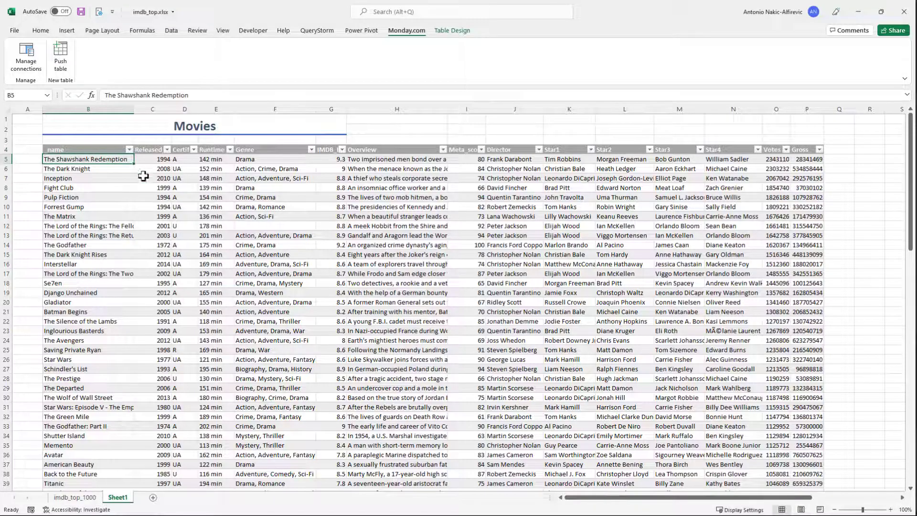
click(162, 177)
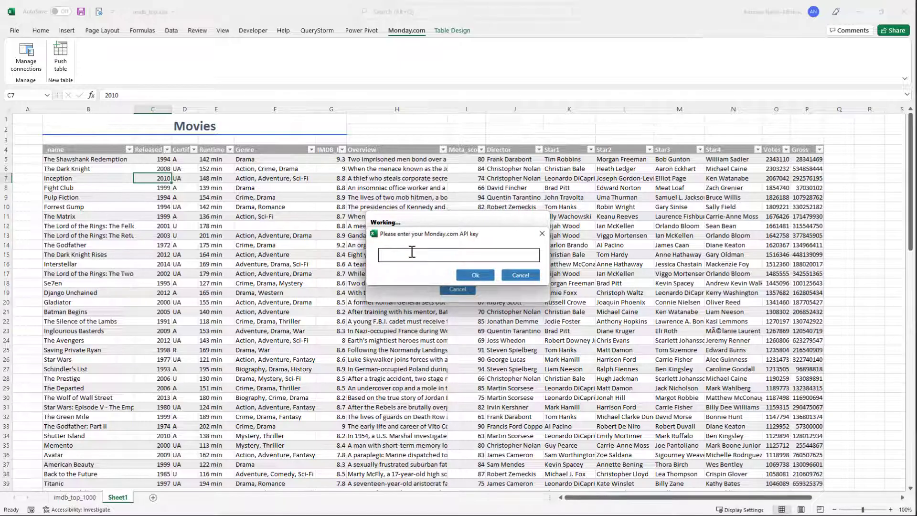
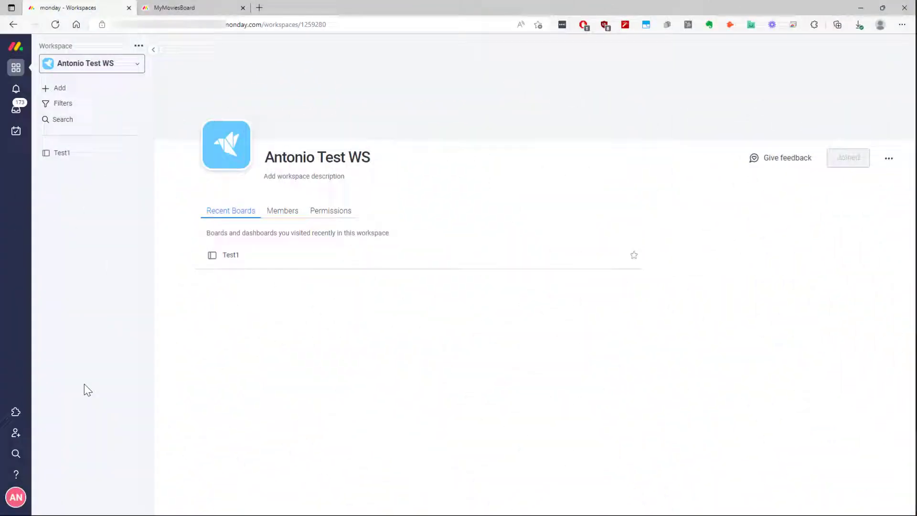
- Copy the Personal API Token from monday.com Admin > API into Excel's API key prompt
click(16, 496)
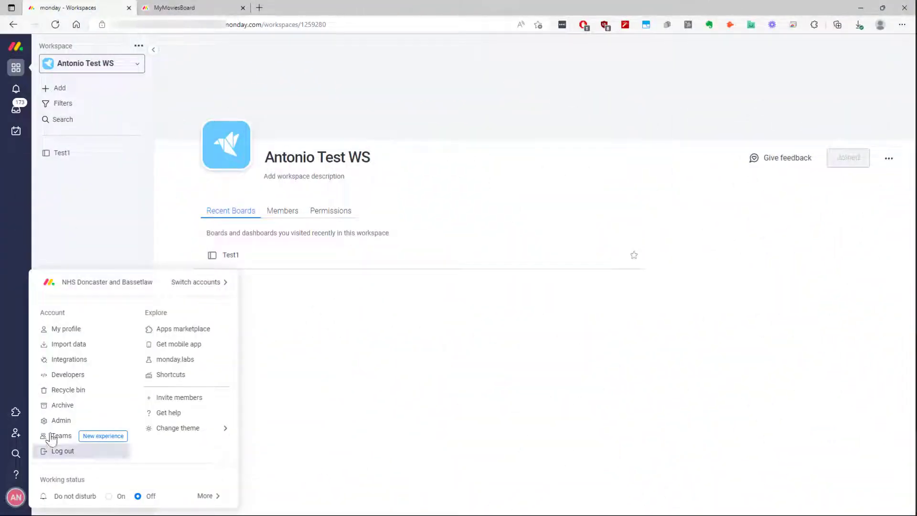
click(61, 420)
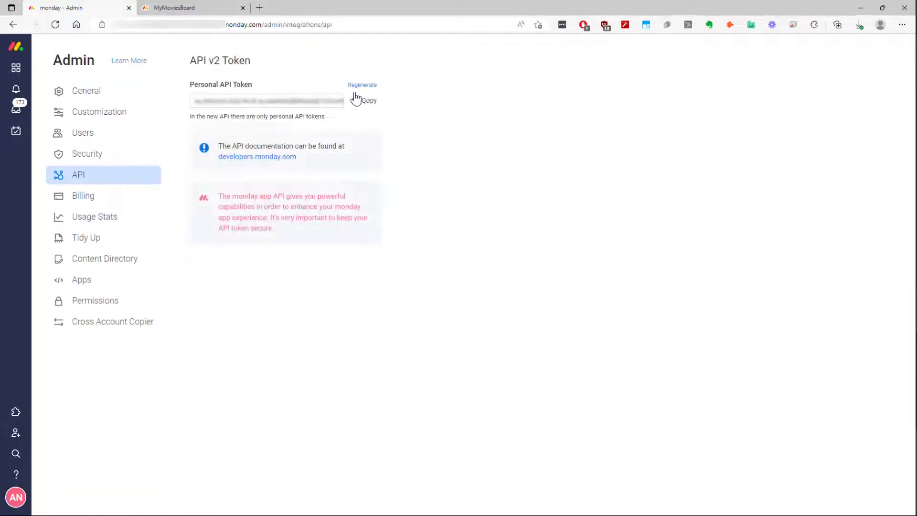
click(365, 100)
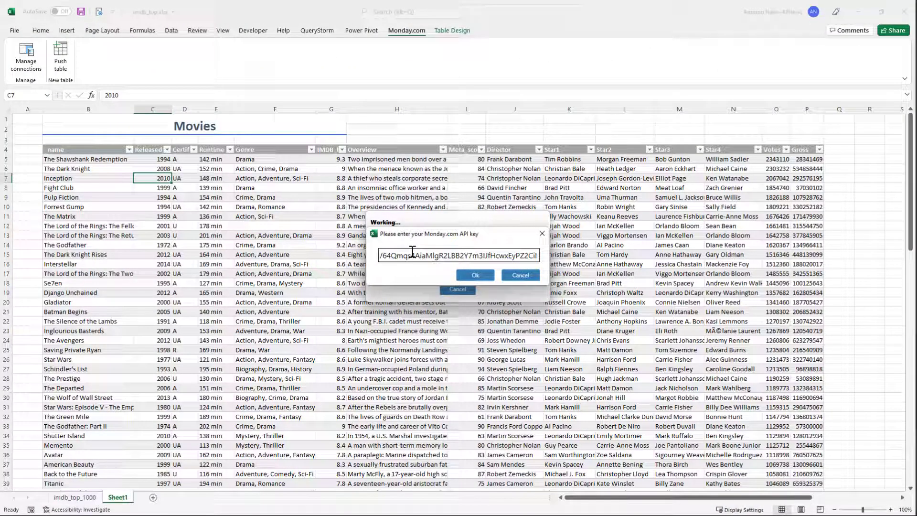
- Submit the API key and push as new private board MyMoviesBoard, reviewing the Star4 column type
click(475, 275)
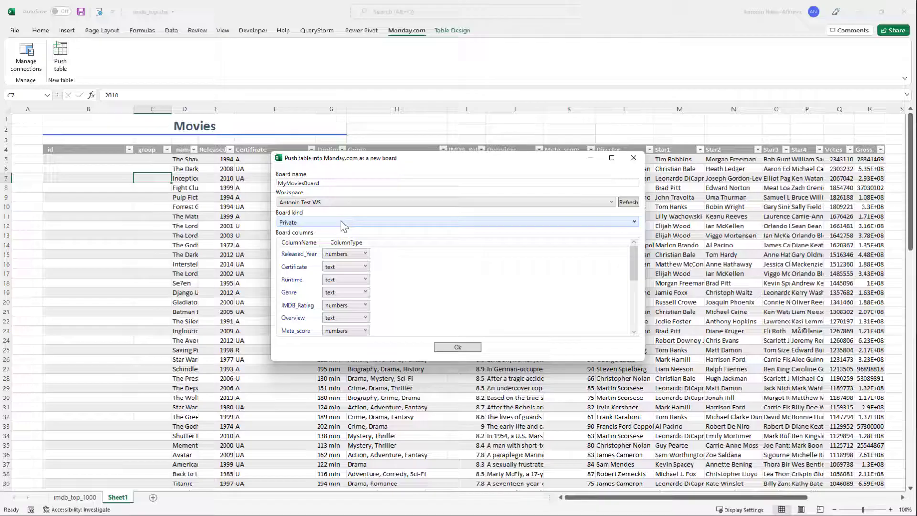
scroll(down, 3)
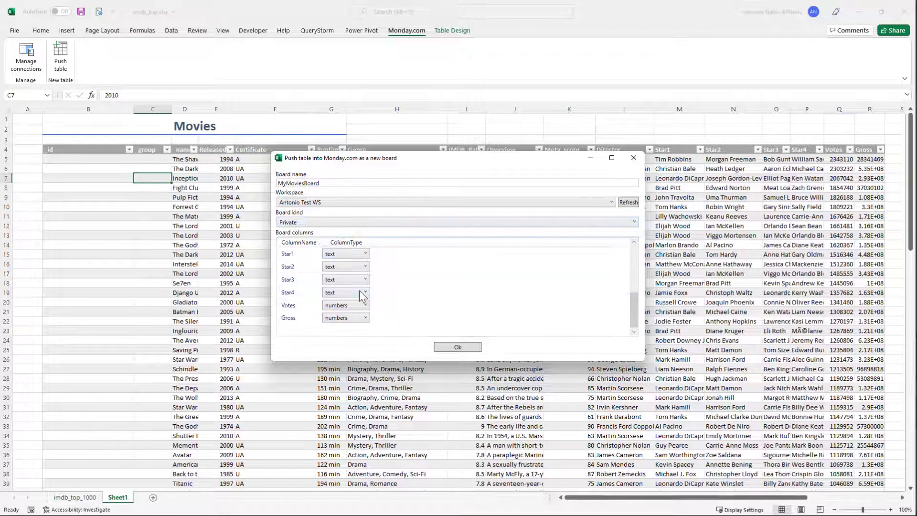
click(457, 346)
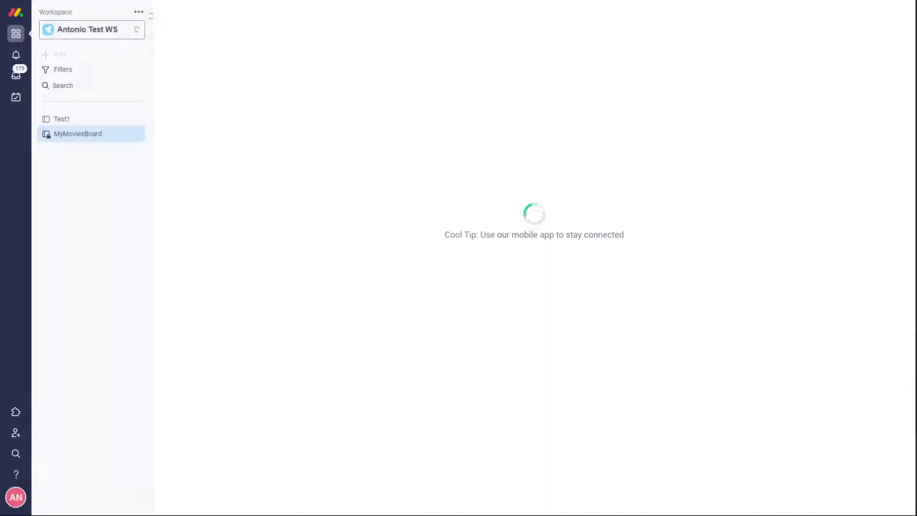
- Open the newly created MyMoviesBoard from the workspace sidebar
click(77, 134)
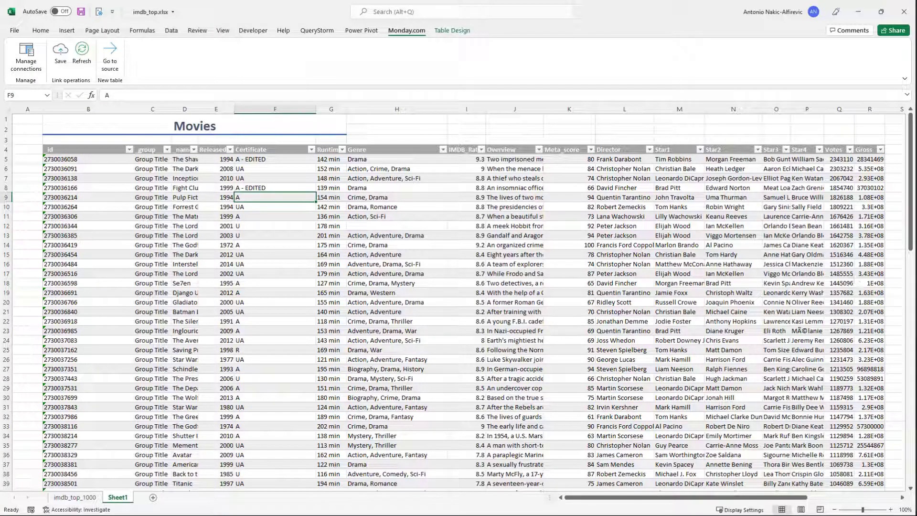
- Add the 2022 'A new movie' row with certificate TEST and save it to the remote board
click(88, 168)
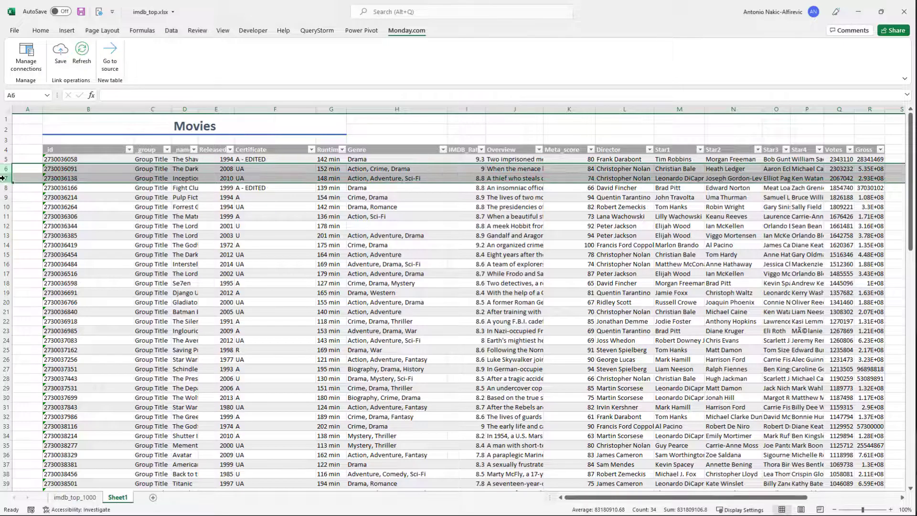
scroll(down, 3)
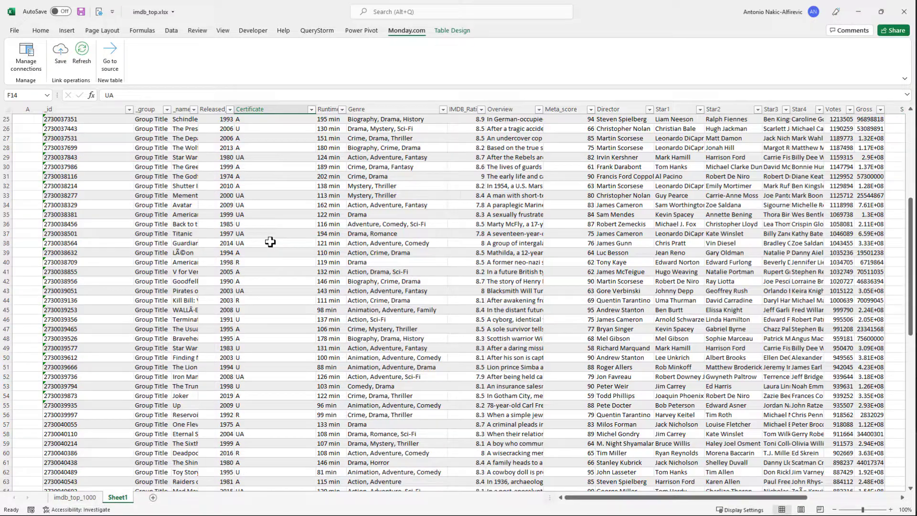
scroll(down, 3)
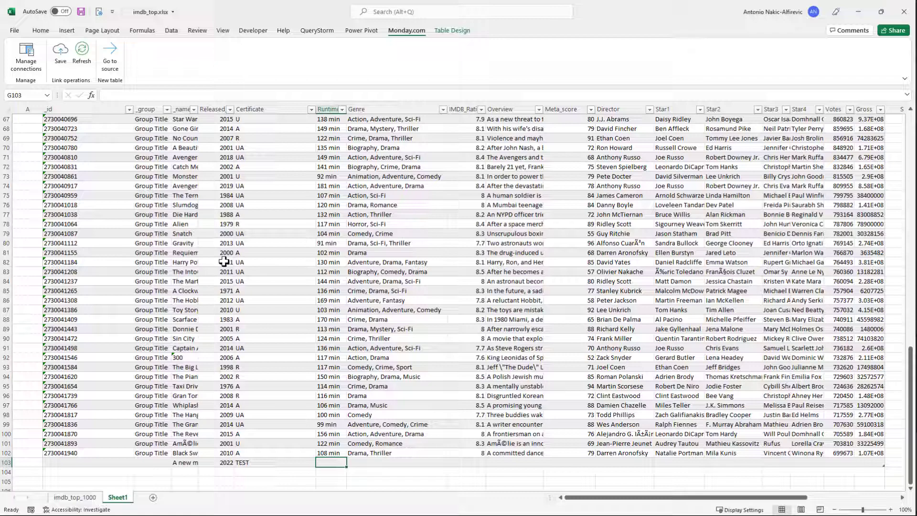
click(59, 53)
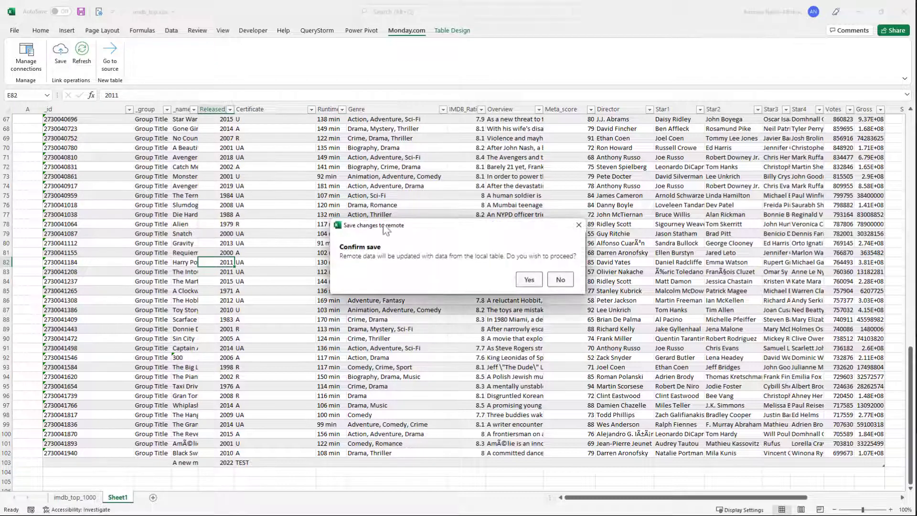
click(527, 279)
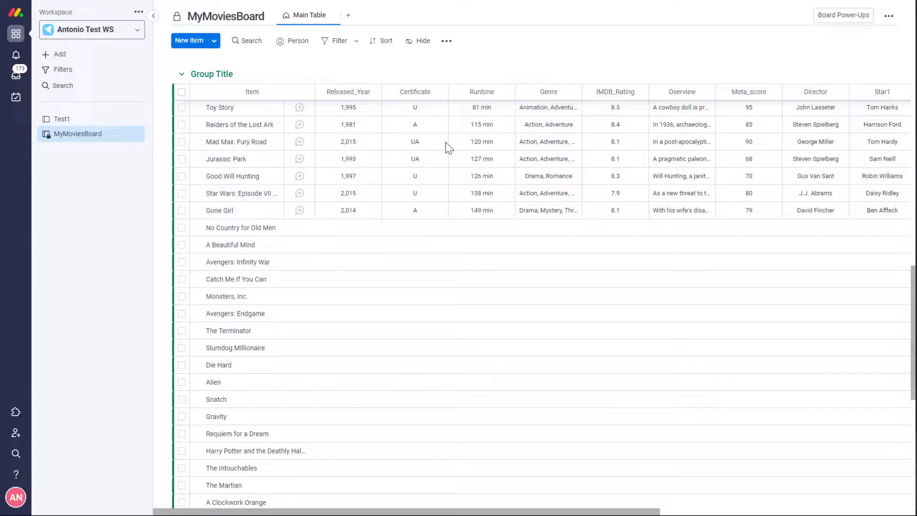
- Enter the new item's 150 min runtime and Test genre on MyMoviesBoard
scroll(down, 3)
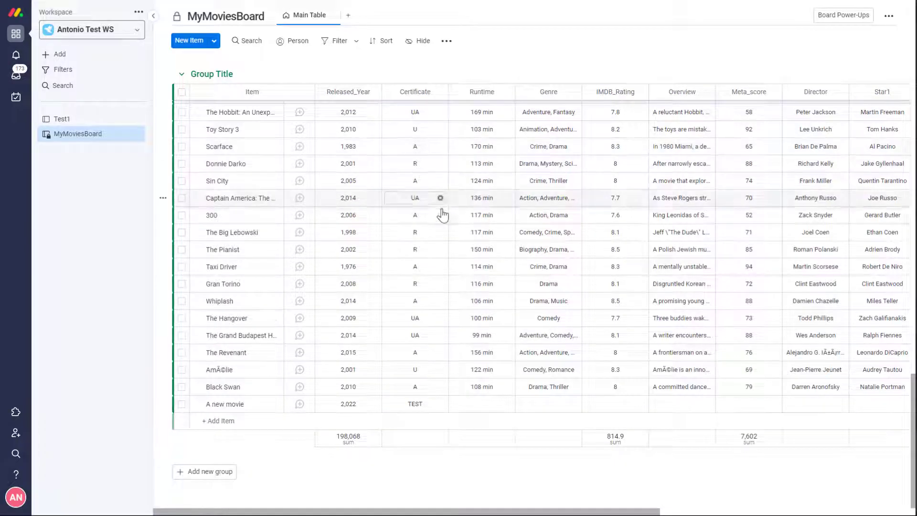
click(482, 403)
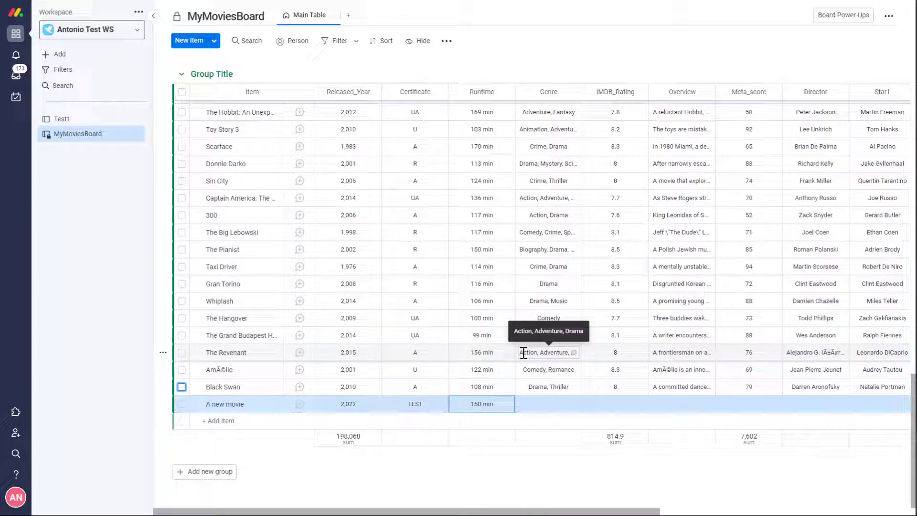
text(Te)
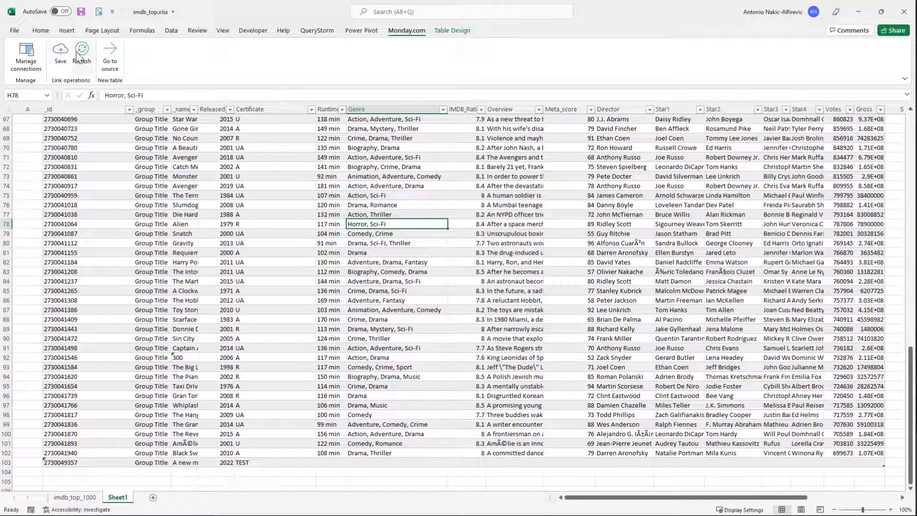
- Refresh the table so A new movie shows 150 min, Test genre and rating 10
click(82, 53)
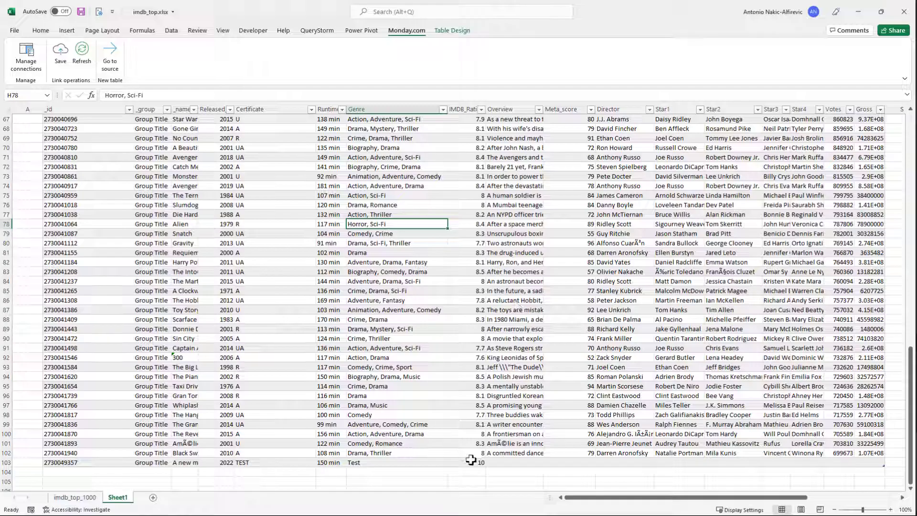
click(329, 463)
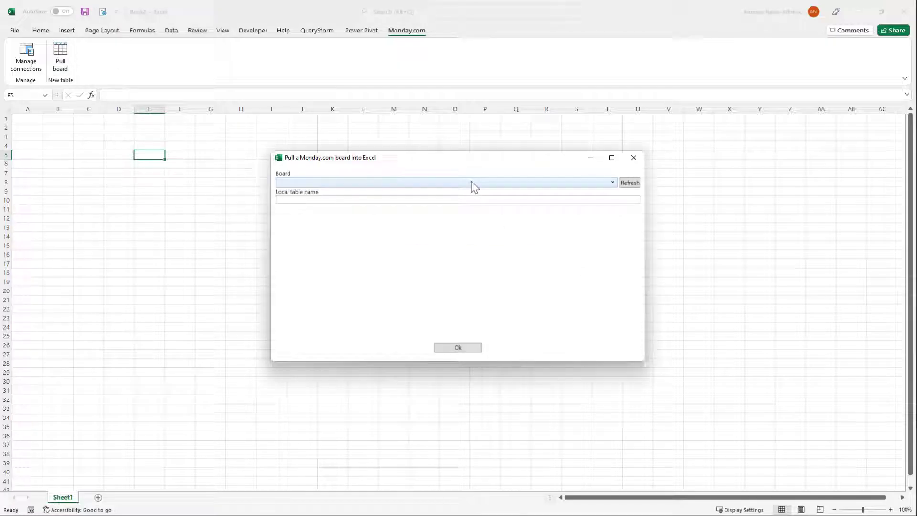
- Pull MyMoviesBoard into the blank workbook as a table named MyMoviesTable
click(611, 181)
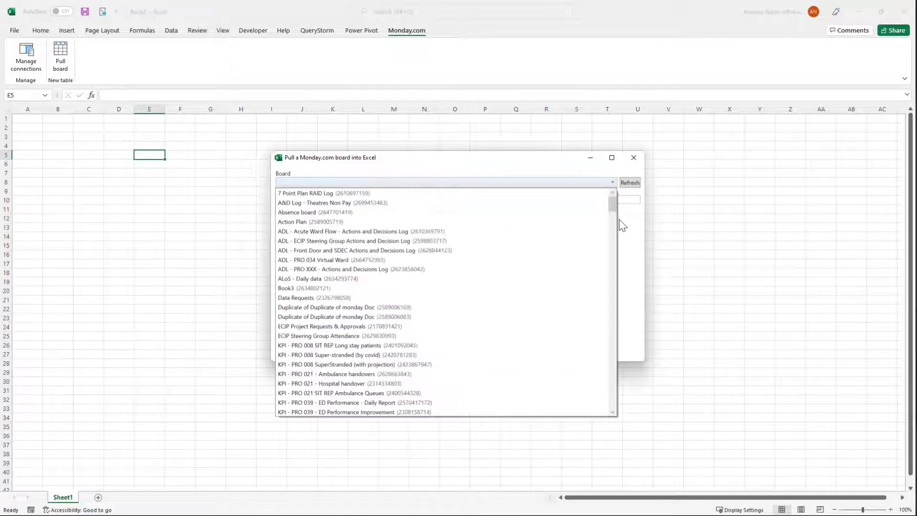
scroll(down, 3)
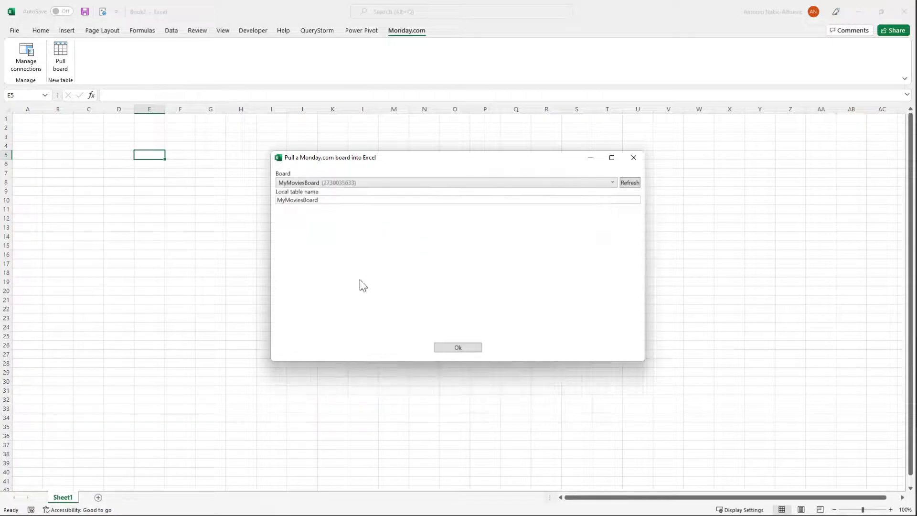
double_click(297, 199)
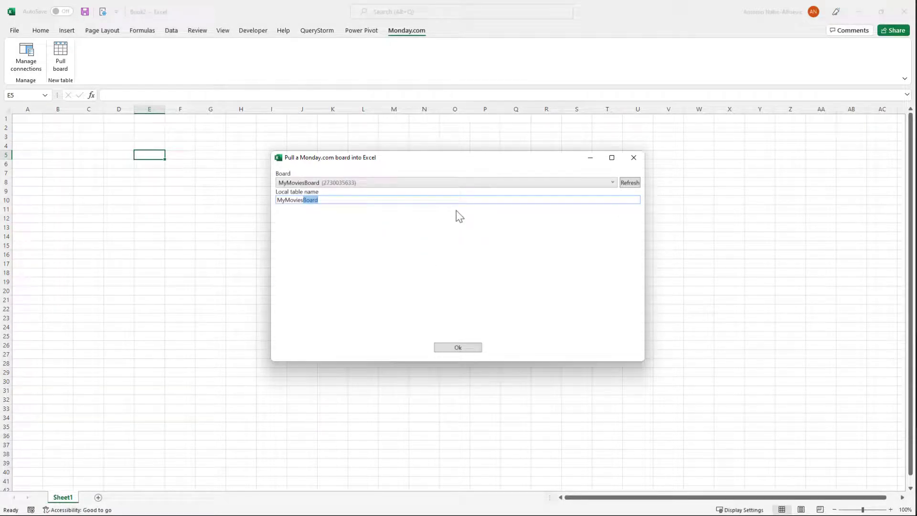
text(MyMoviesTable)
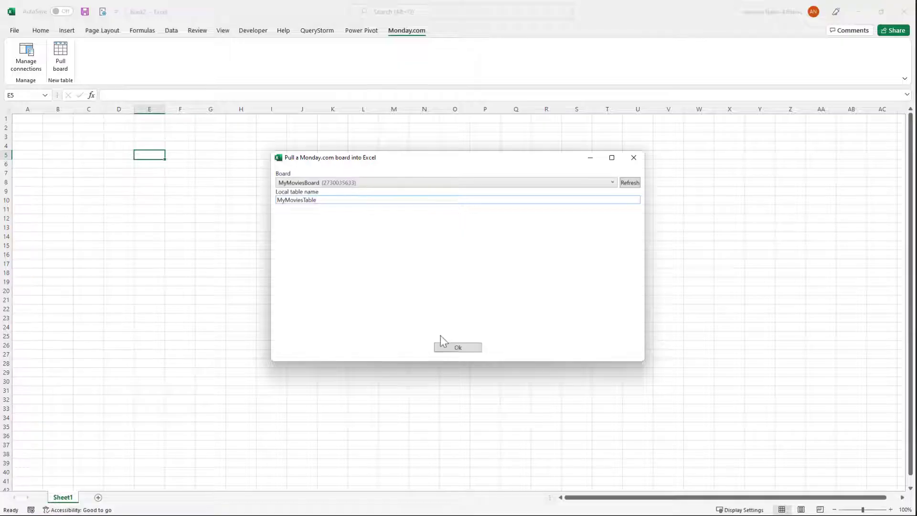
click(457, 346)
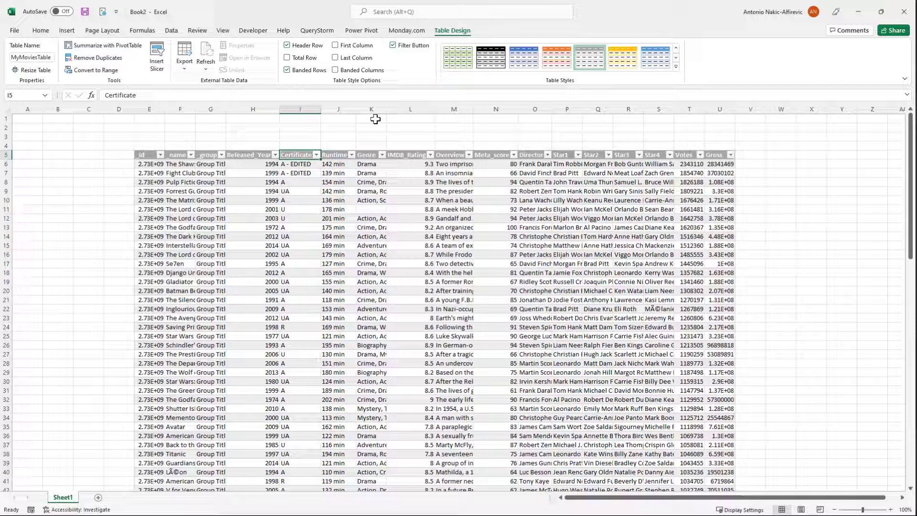
- Correct cells I6 and I7 from A - EDITED to A and save the changes to the board
click(300, 181)
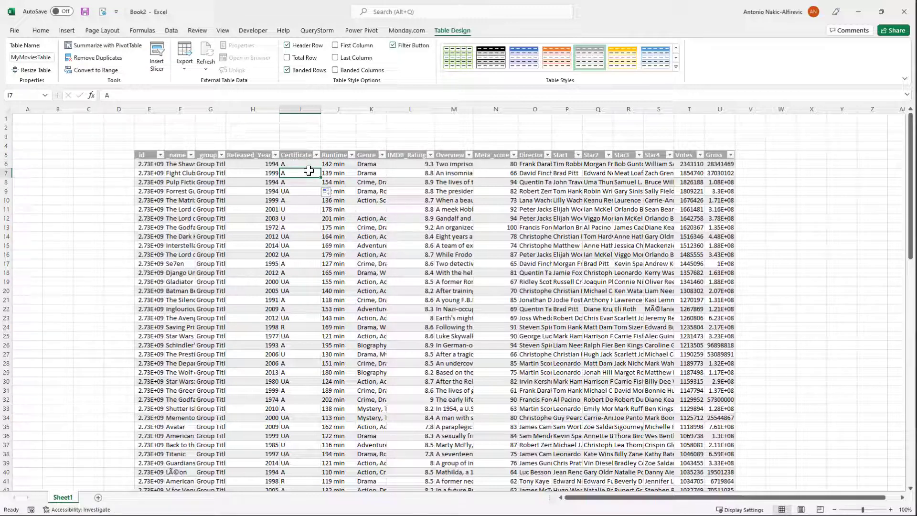
click(183, 52)
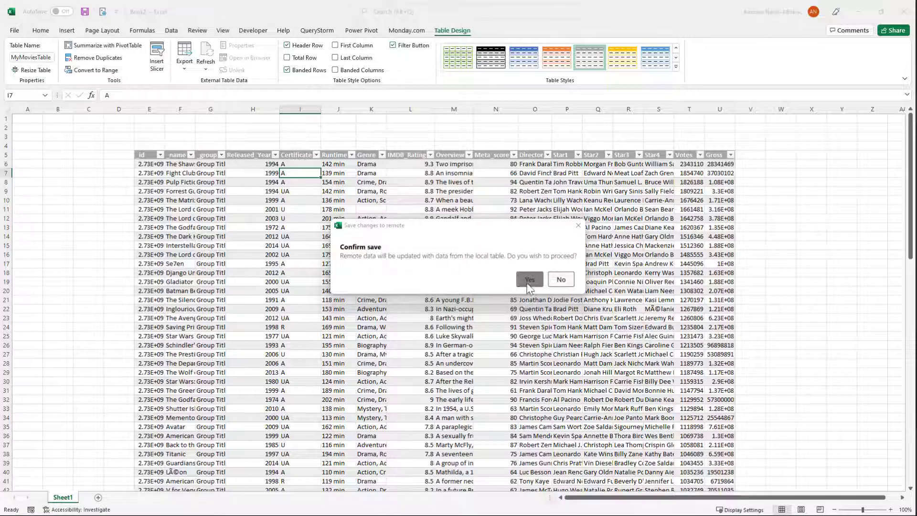
click(528, 279)
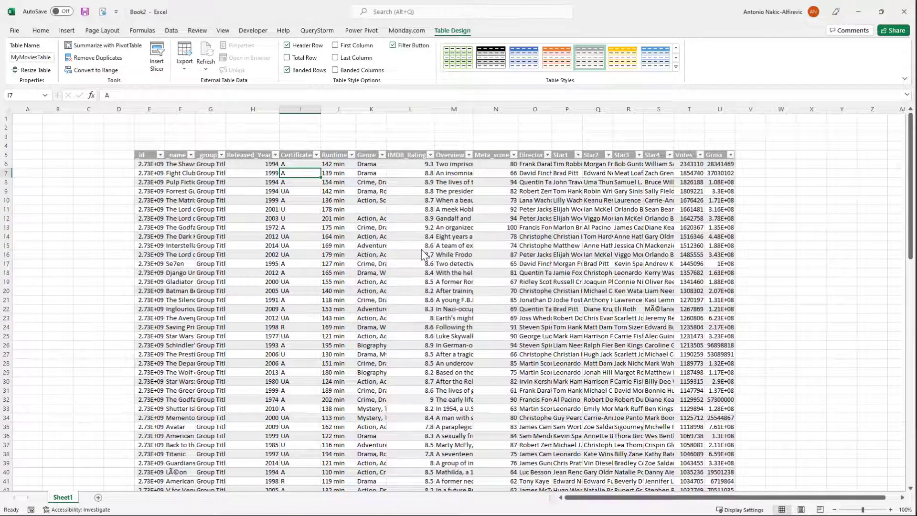
click(94, 496)
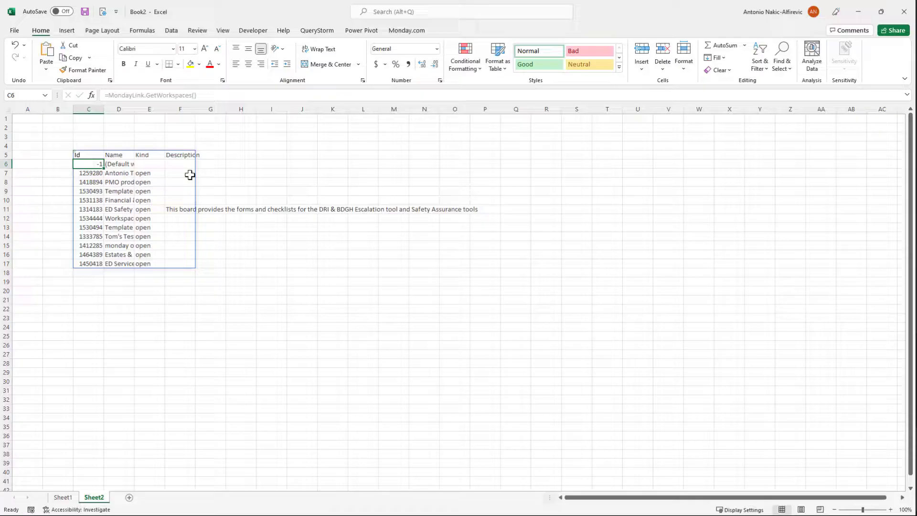
- Enter =MondayLink.GetBoards() in C21 to list boards, then begin a =MondayLink.GetBoardItems formula in N19
text(=g)
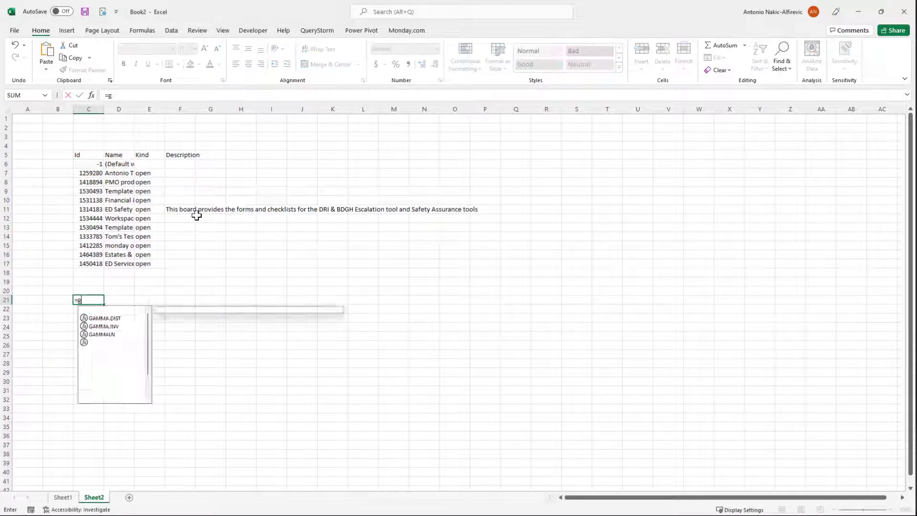
text(MondayLink.GetBoards()
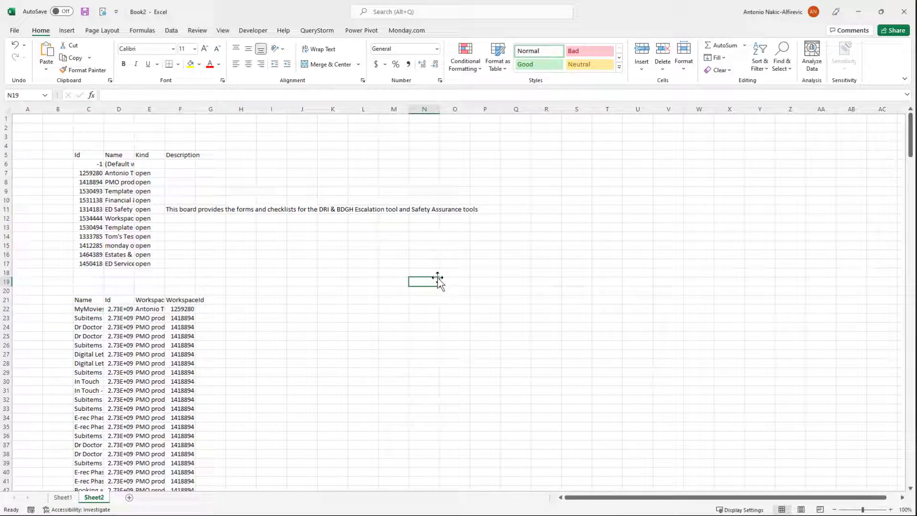
text(=get)
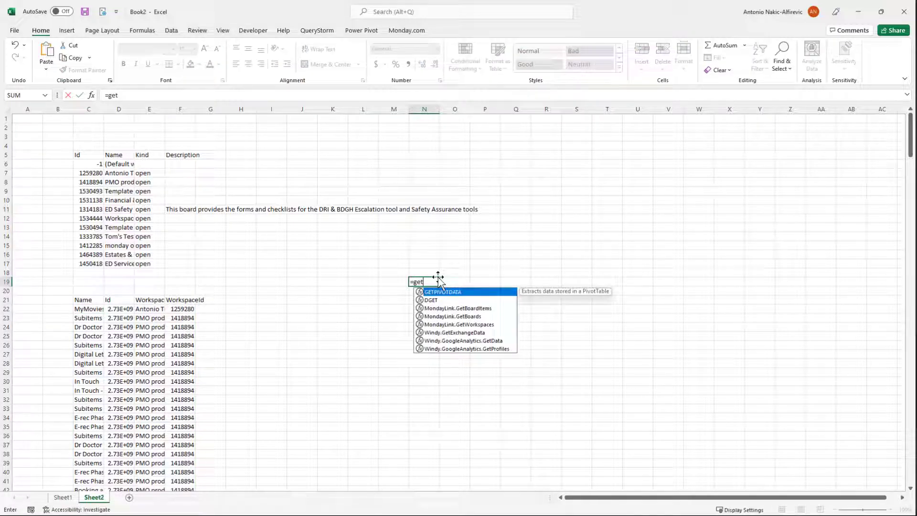
text(b)
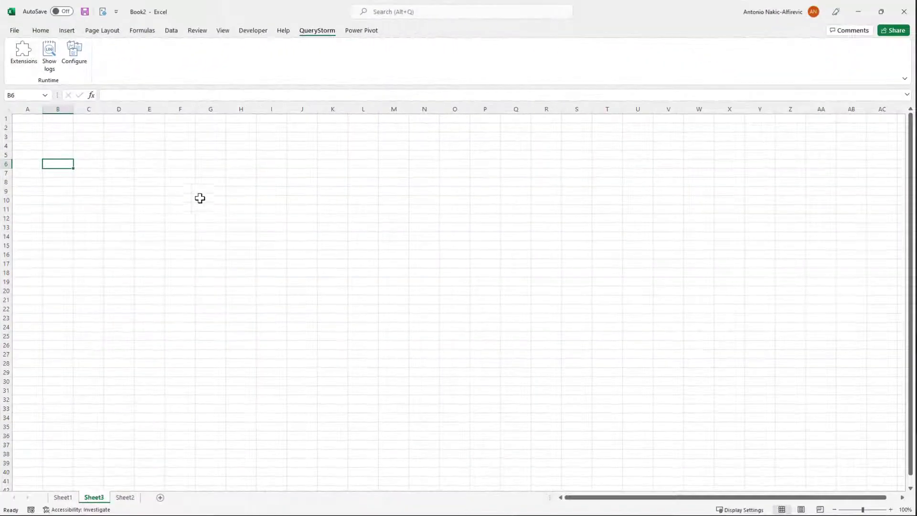
- Switch to the empty Sheet3 and show the Monday.com ribbon's Manage connections and Pull board commands
click(211, 200)
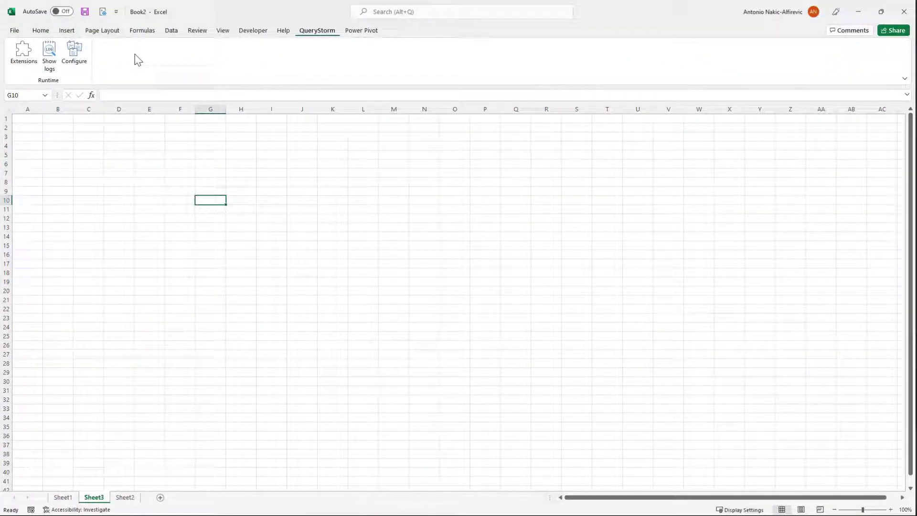
click(23, 55)
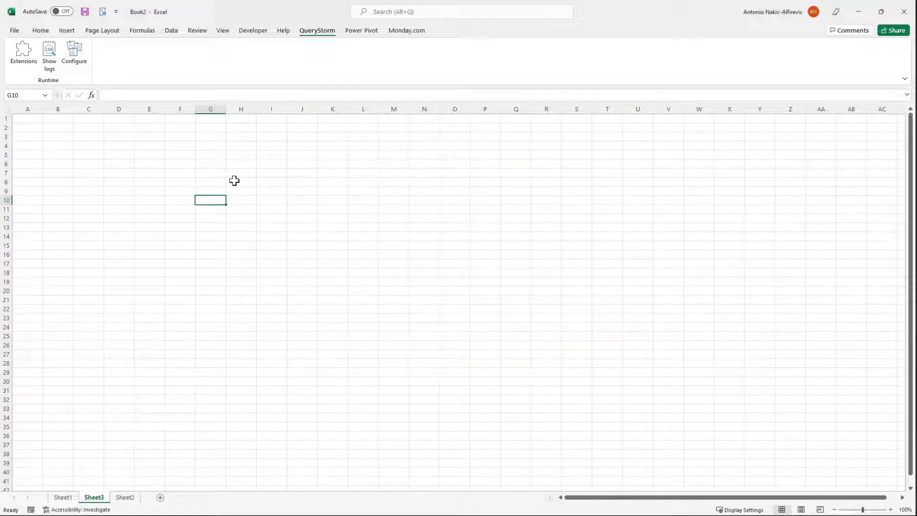
click(406, 31)
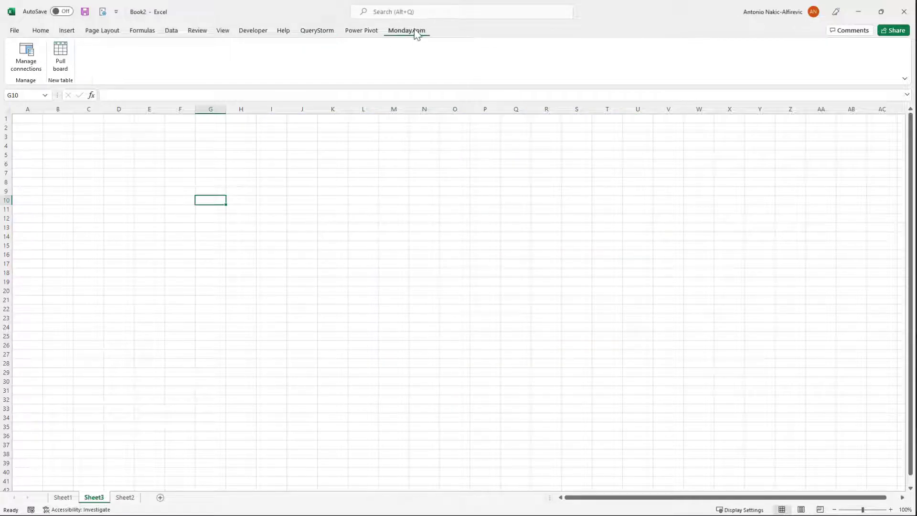